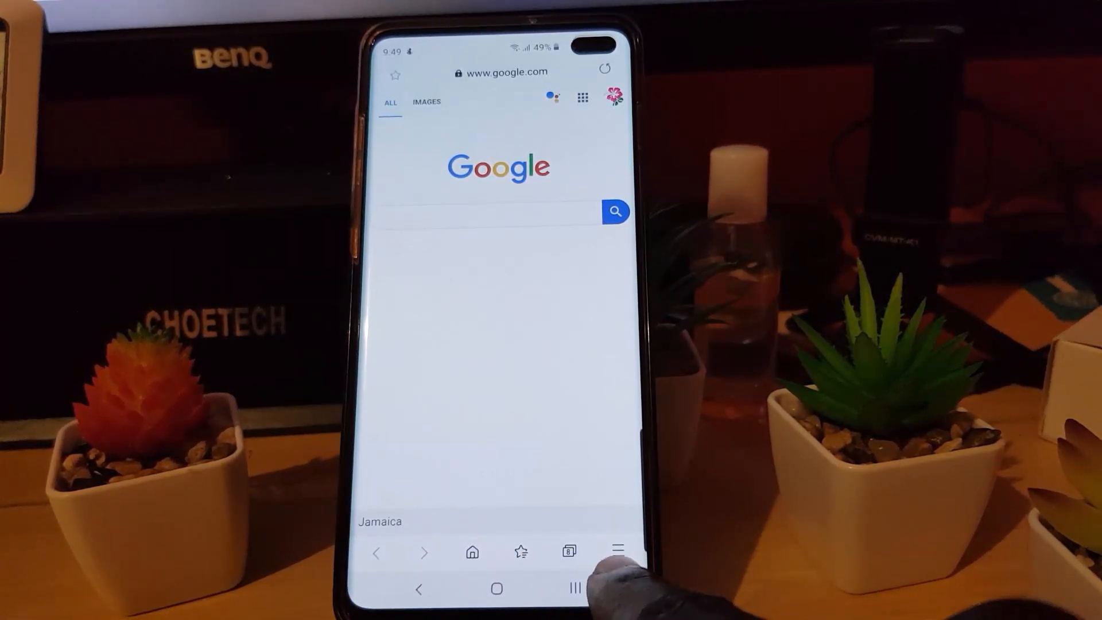
# Open the Samsung Internet main menu from the bottom toolbar's three-line button.
pyautogui.click(616, 551)
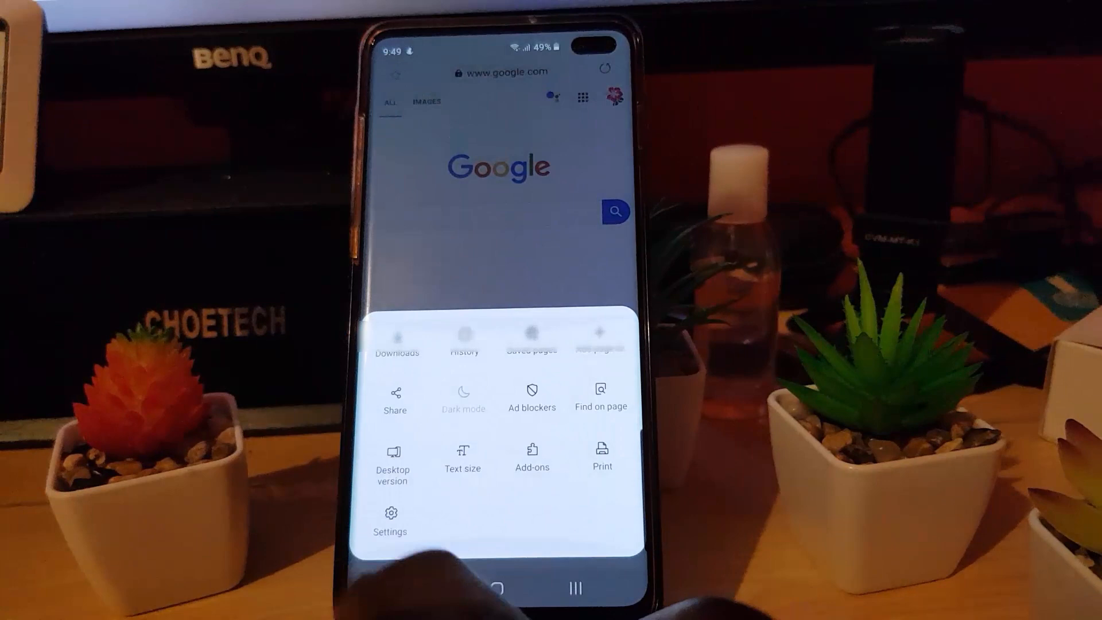
# Open Settings from the main menu.
pyautogui.click(391, 520)
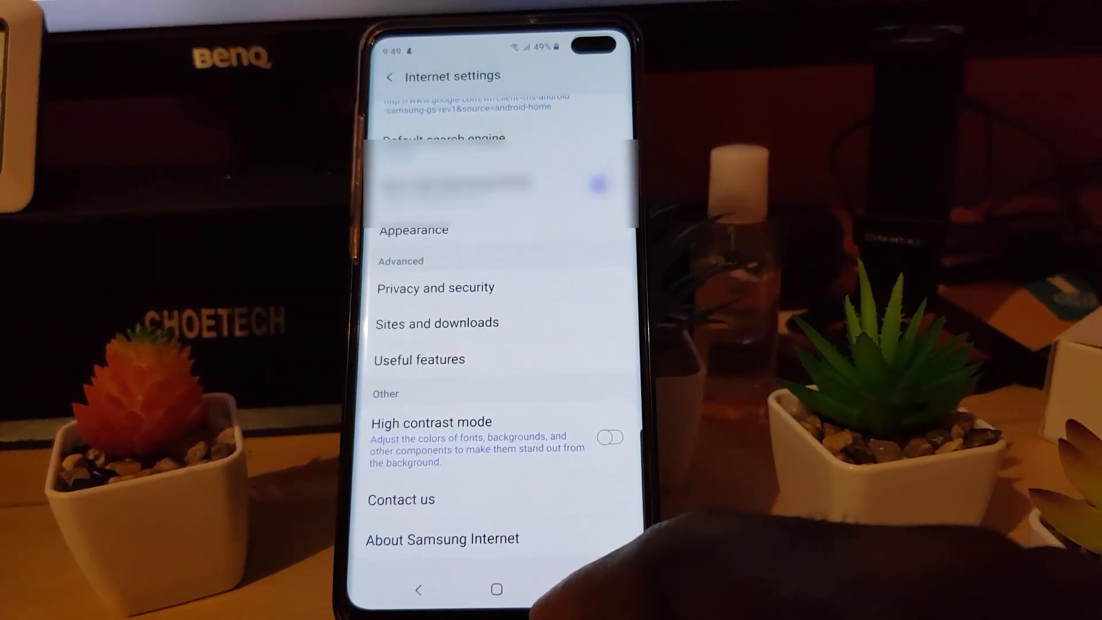
# Enable the QR code scanner under Useful features.
pyautogui.click(419, 359)
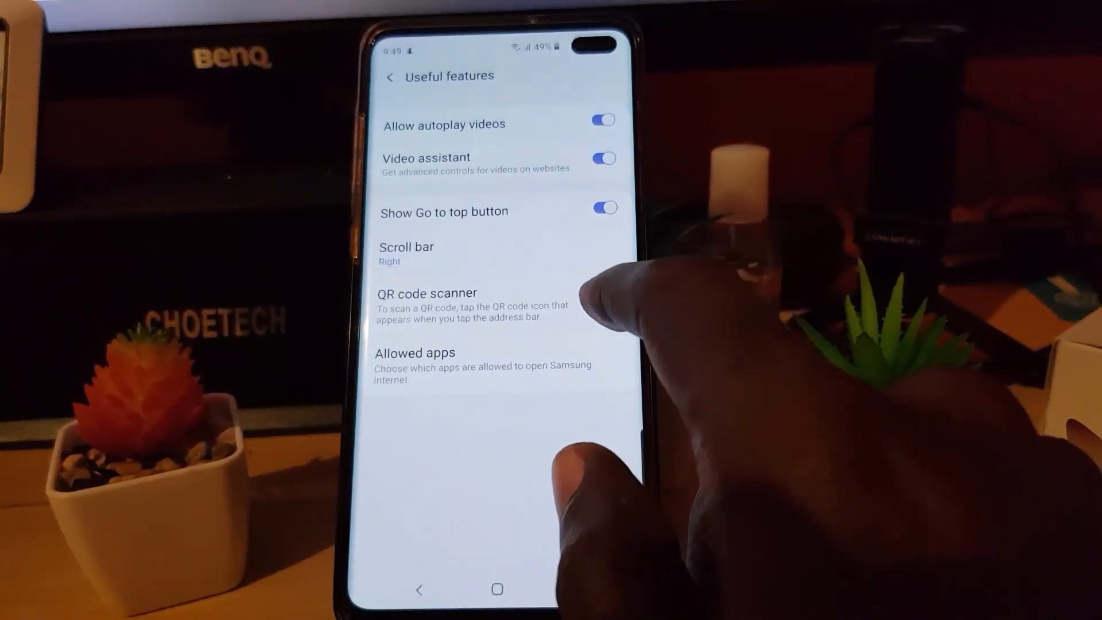
pyautogui.click(605, 300)
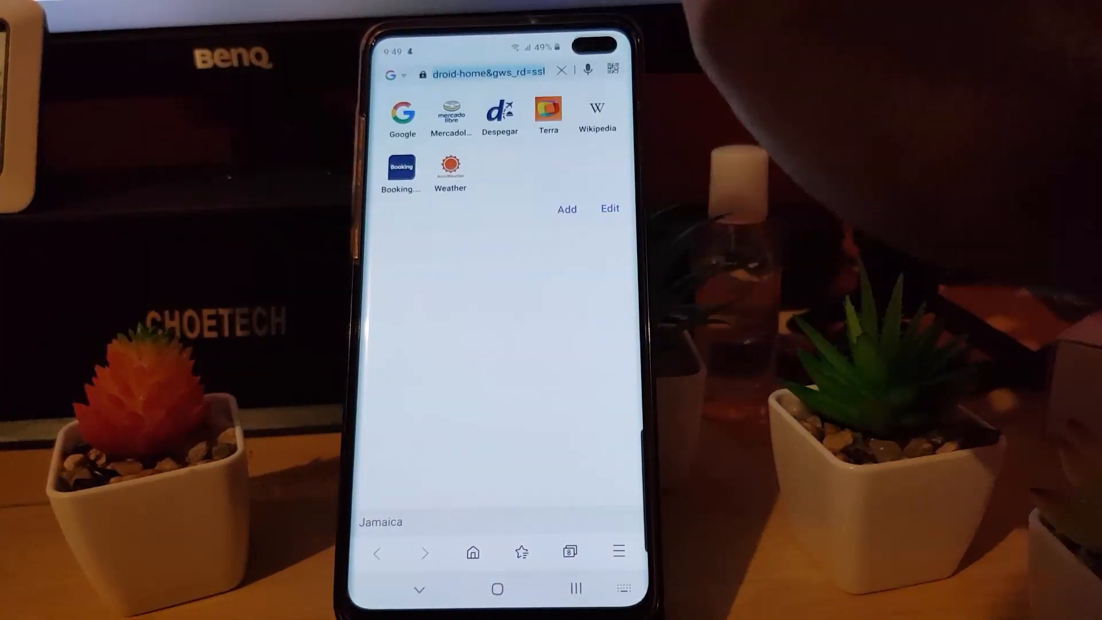
# Launch the QR code scanner from the address bar's QR icon.
pyautogui.click(485, 70)
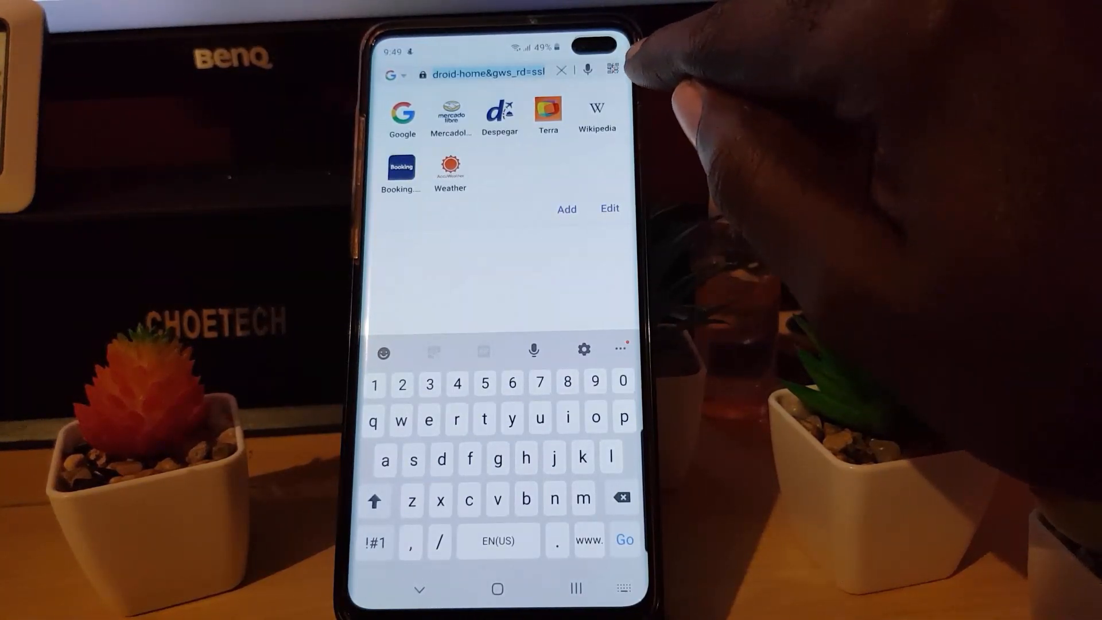
pyautogui.click(611, 69)
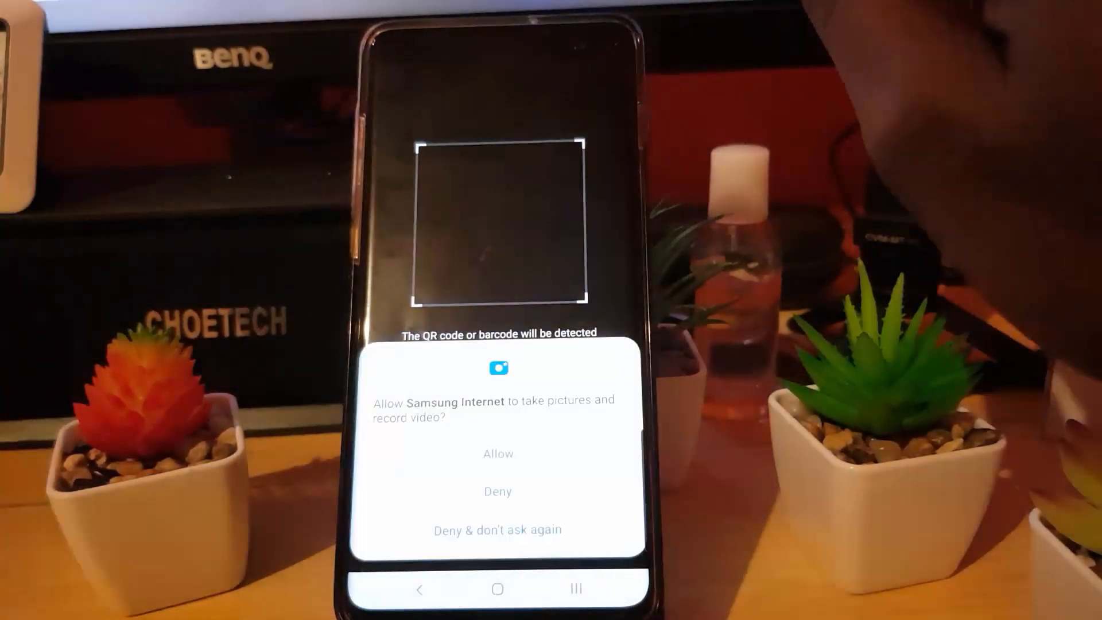